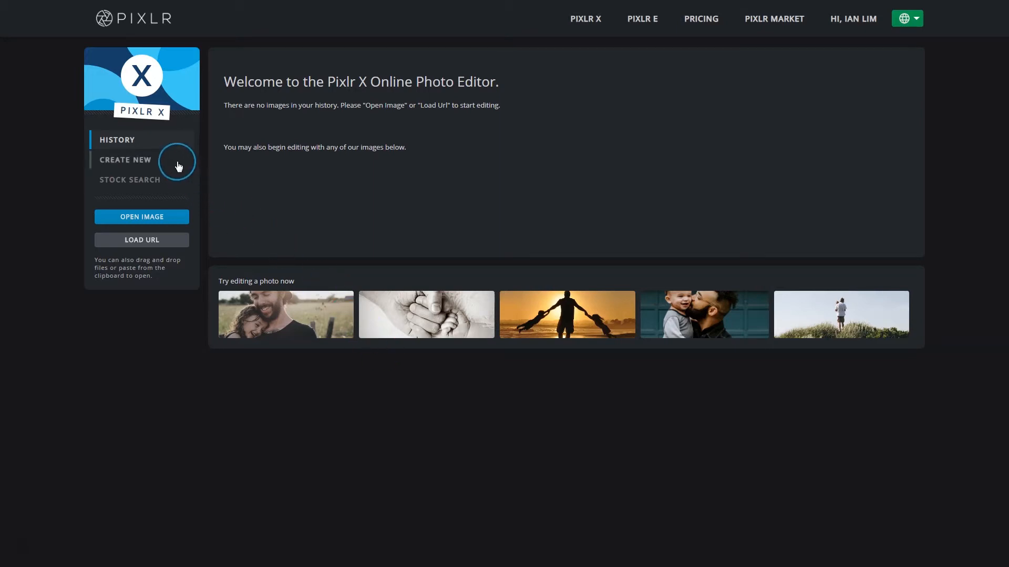
# Step: Start a new 1080×1080 document from the Instagram preset and name it 'IG Post'
pyautogui.click(126, 160)
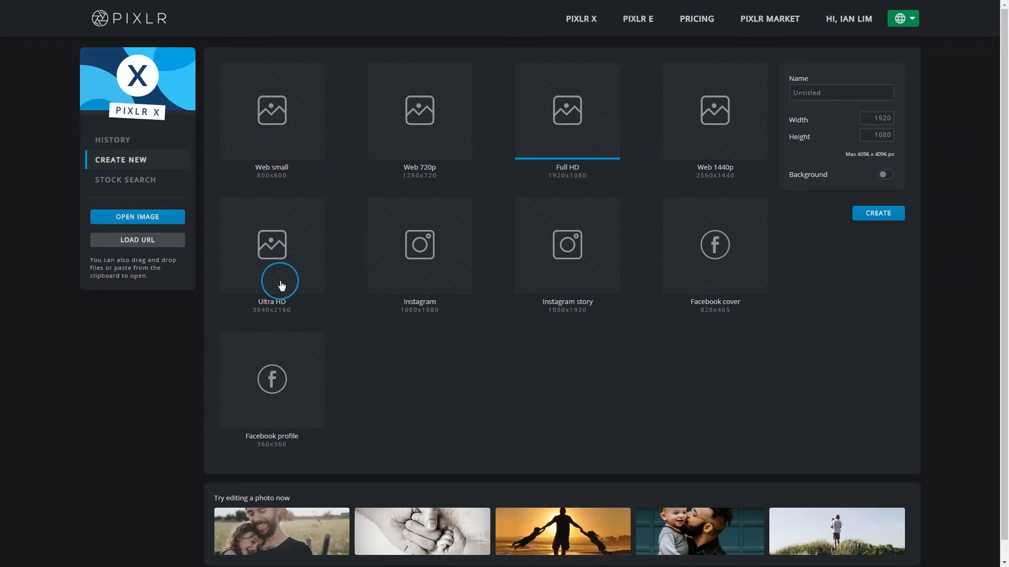
pyautogui.moveTo(430, 278)
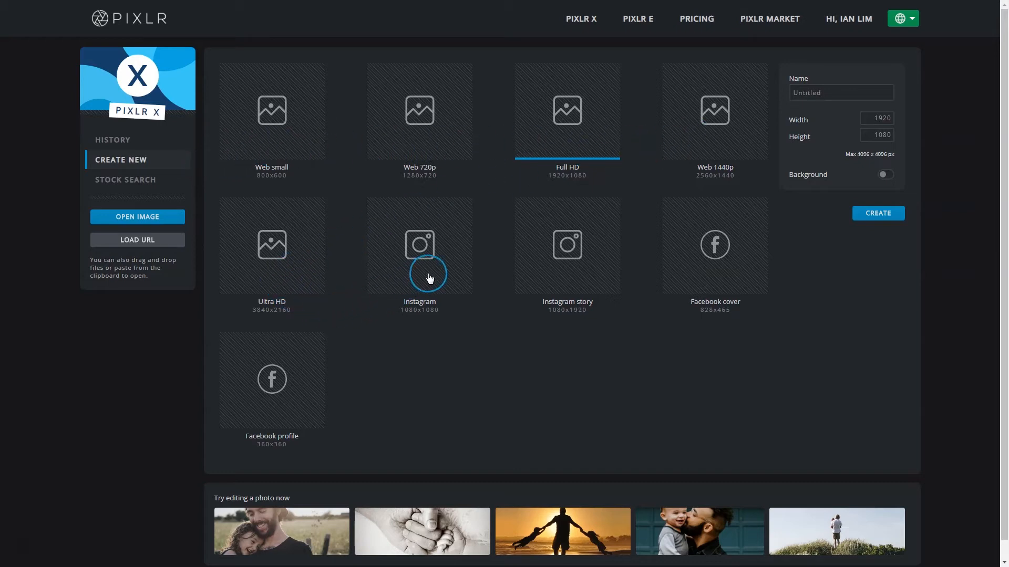
pyautogui.moveTo(289, 393)
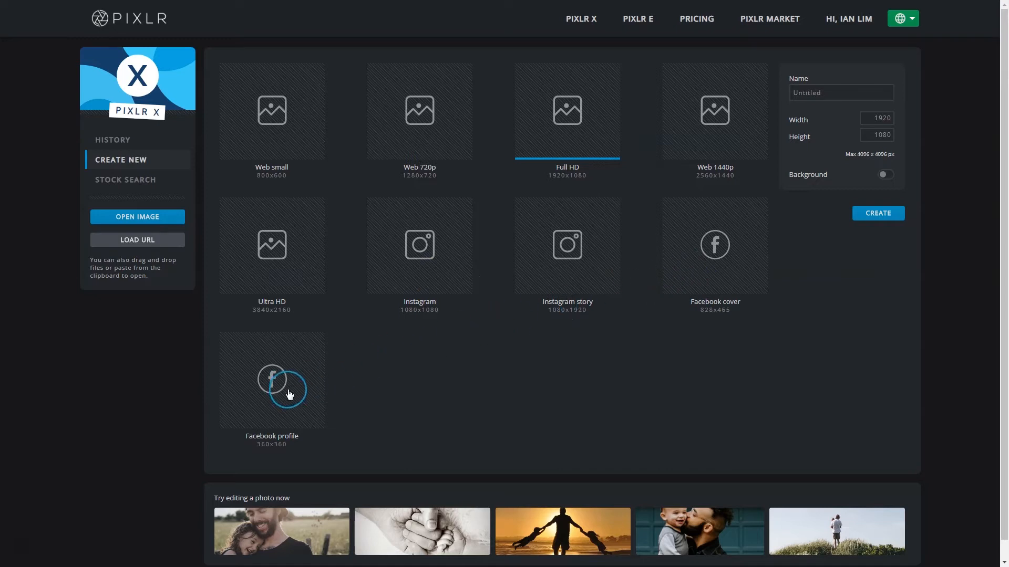
pyautogui.moveTo(479, 371)
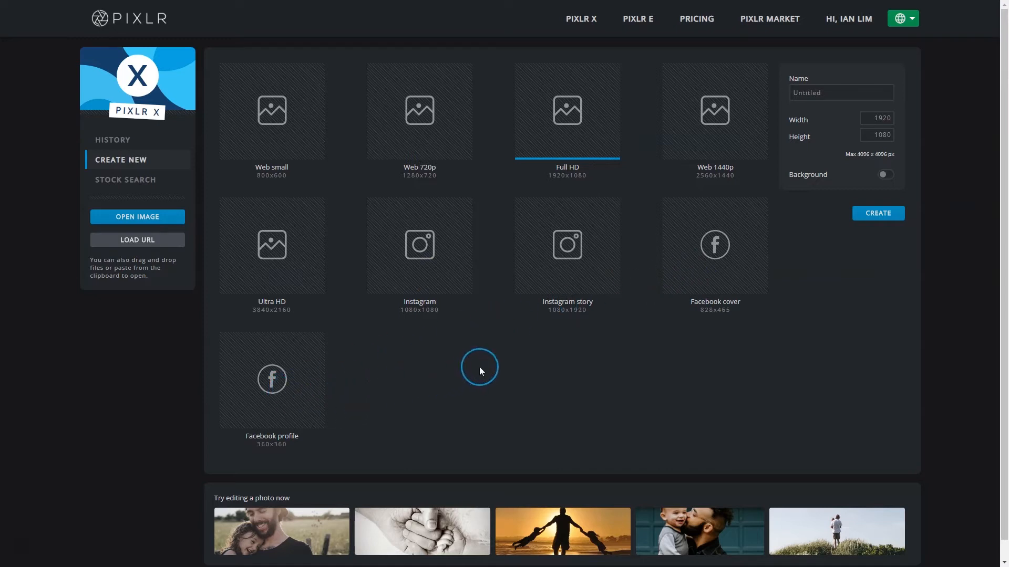
pyautogui.click(419, 245)
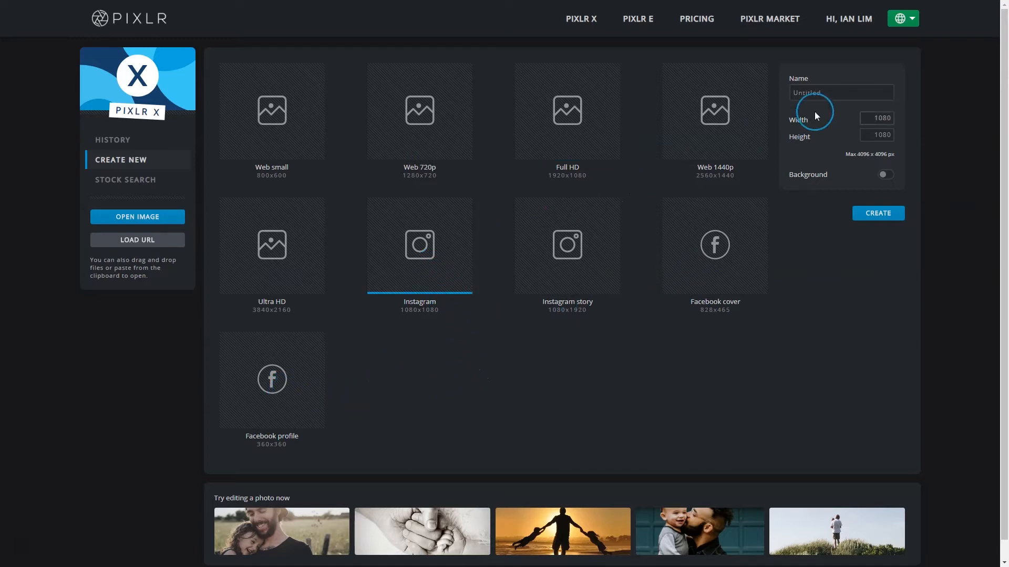
pyautogui.click(839, 92)
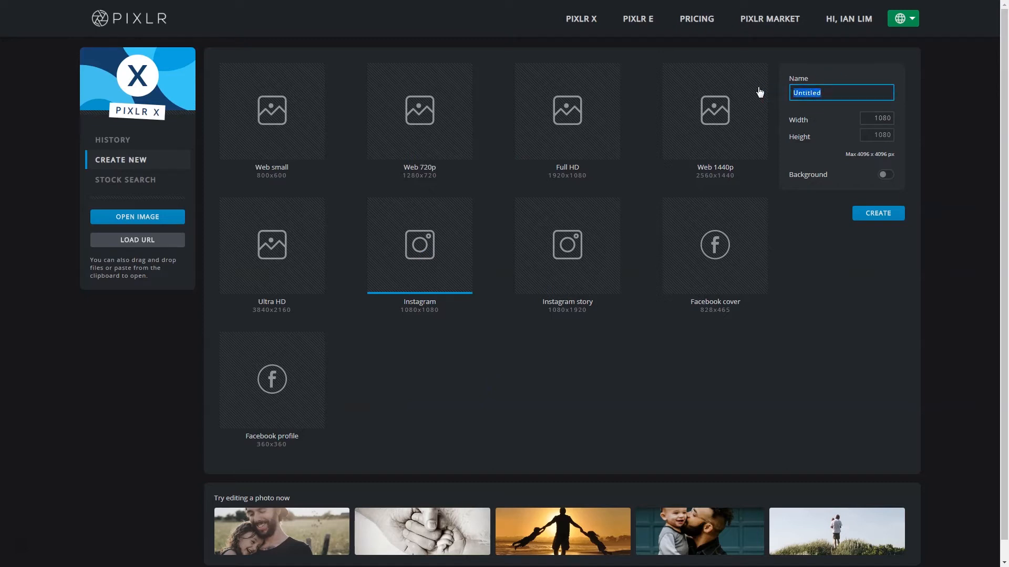
pyautogui.write('IG Post')
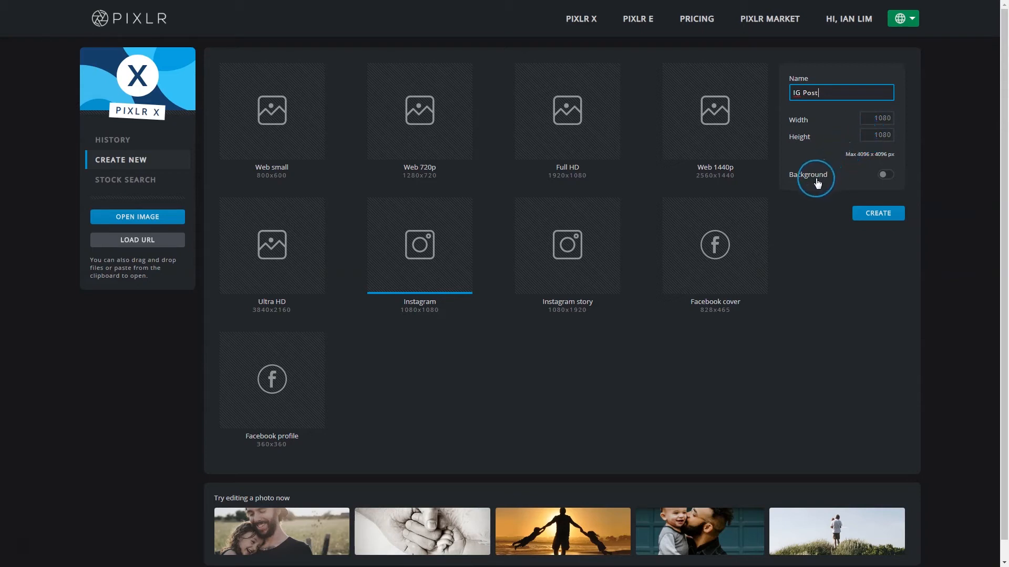
pyautogui.moveTo(837, 226)
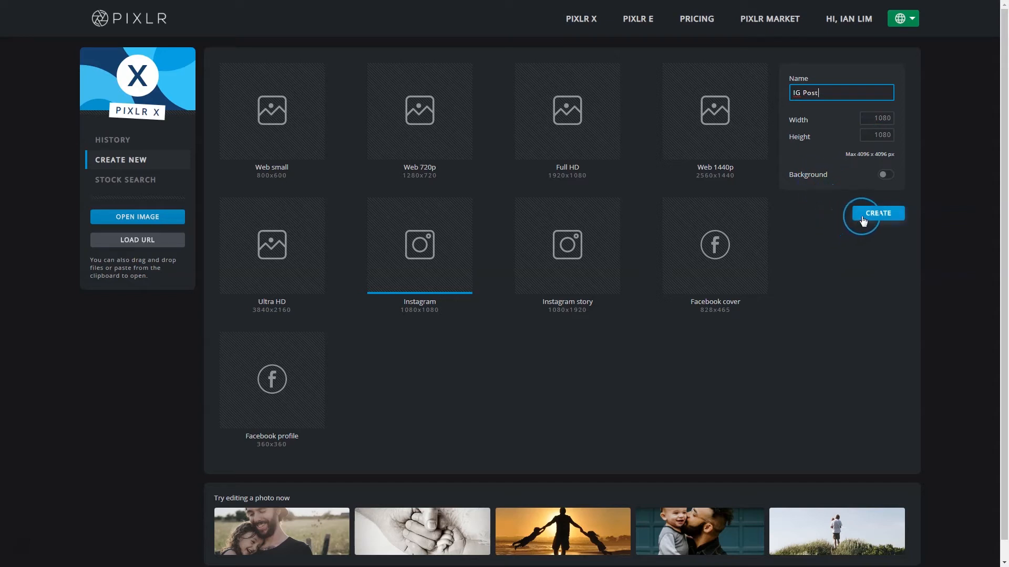
# Step: Create the transparent IG Post canvas and go back to the dashboard history
pyautogui.click(876, 213)
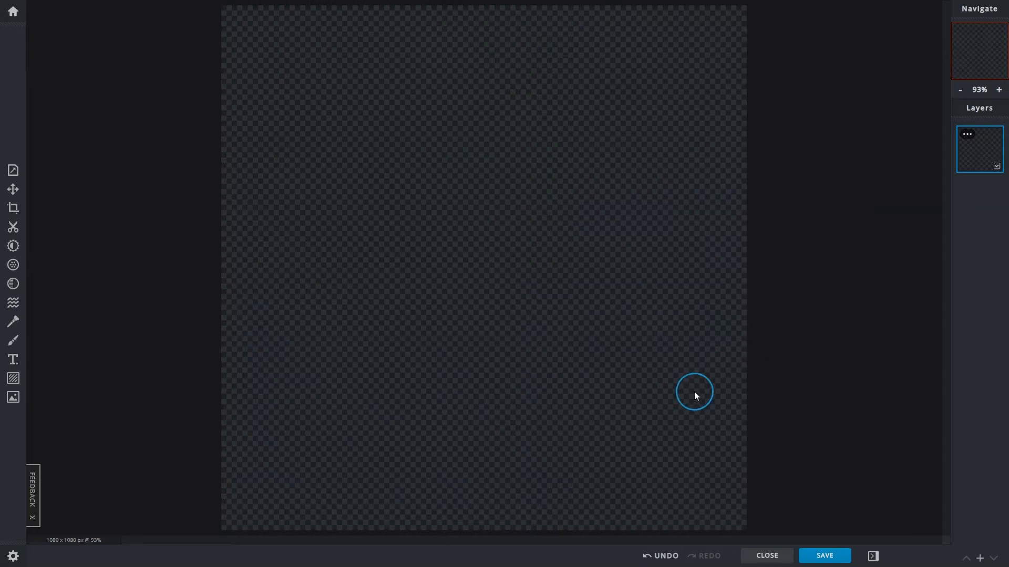
pyautogui.moveTo(683, 402)
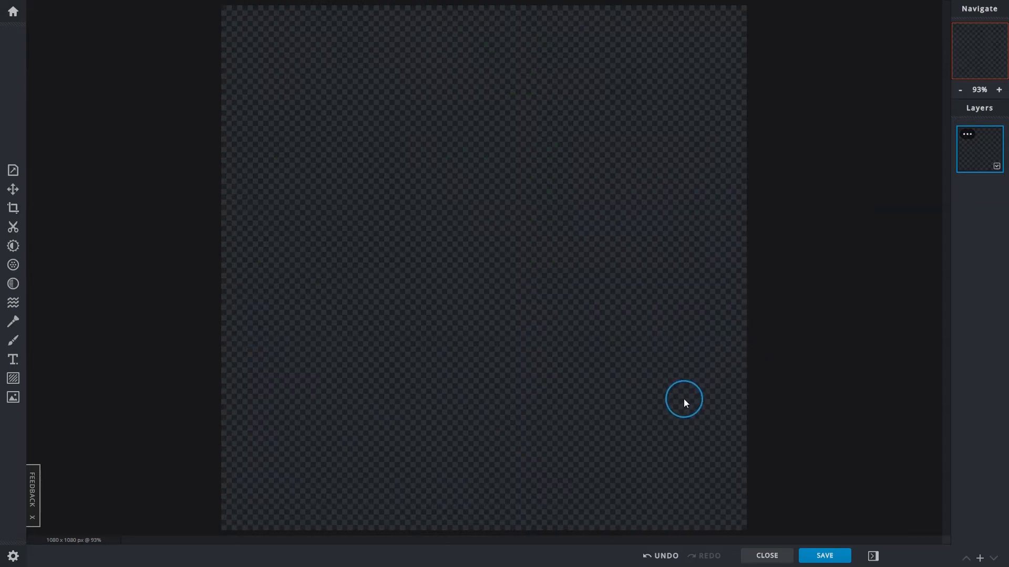
pyautogui.moveTo(494, 203)
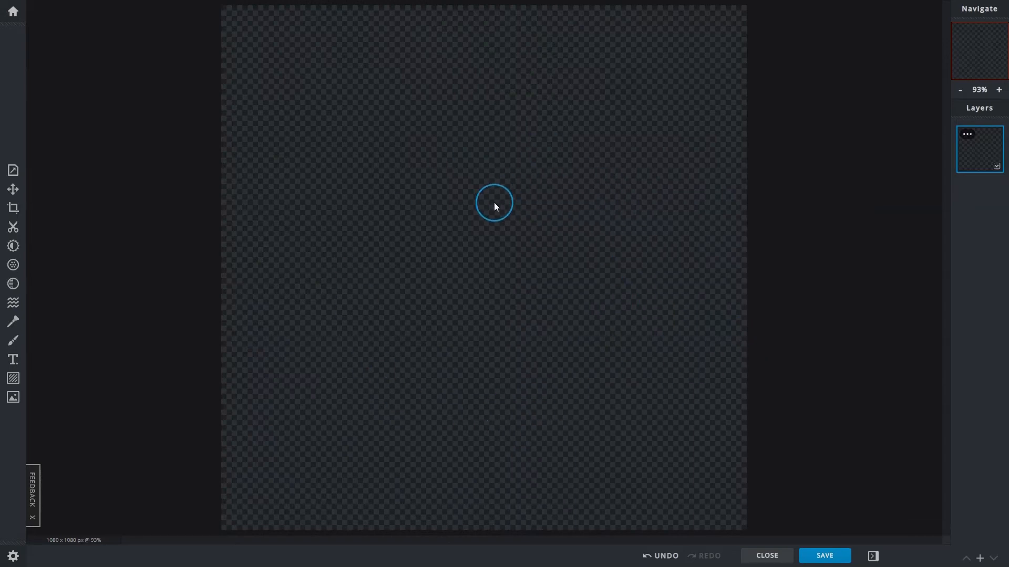
pyautogui.moveTo(196, 69)
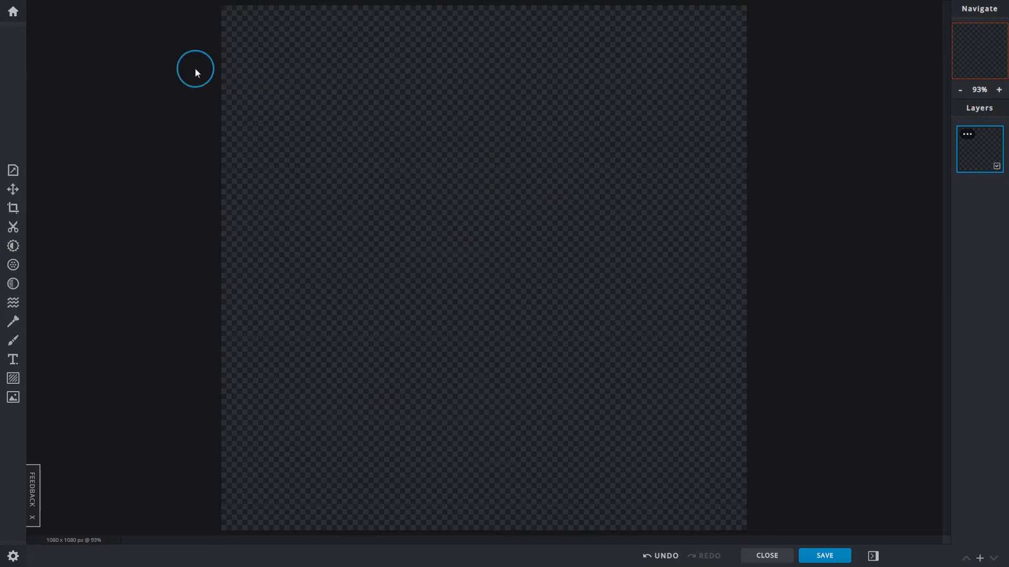
pyautogui.click(12, 11)
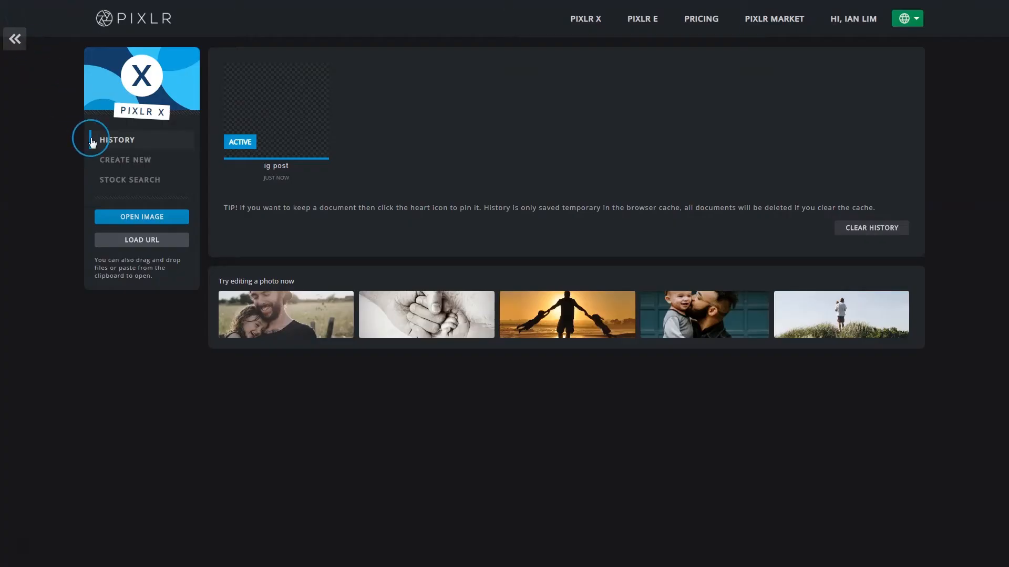
# Step: Create another 1080×1080 IG Post document with its background filled green (#46EB7D)
pyautogui.click(125, 160)
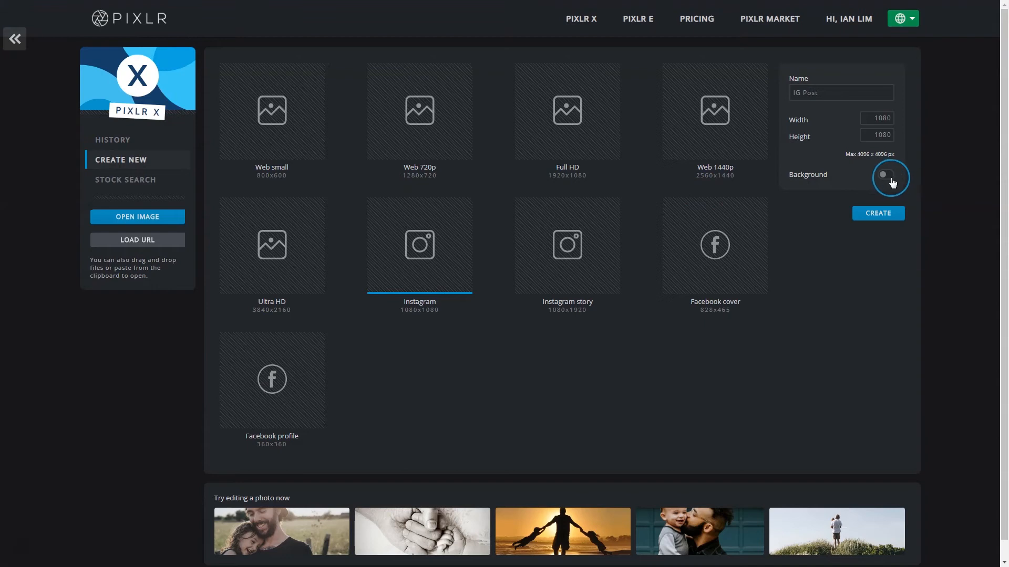
pyautogui.click(884, 175)
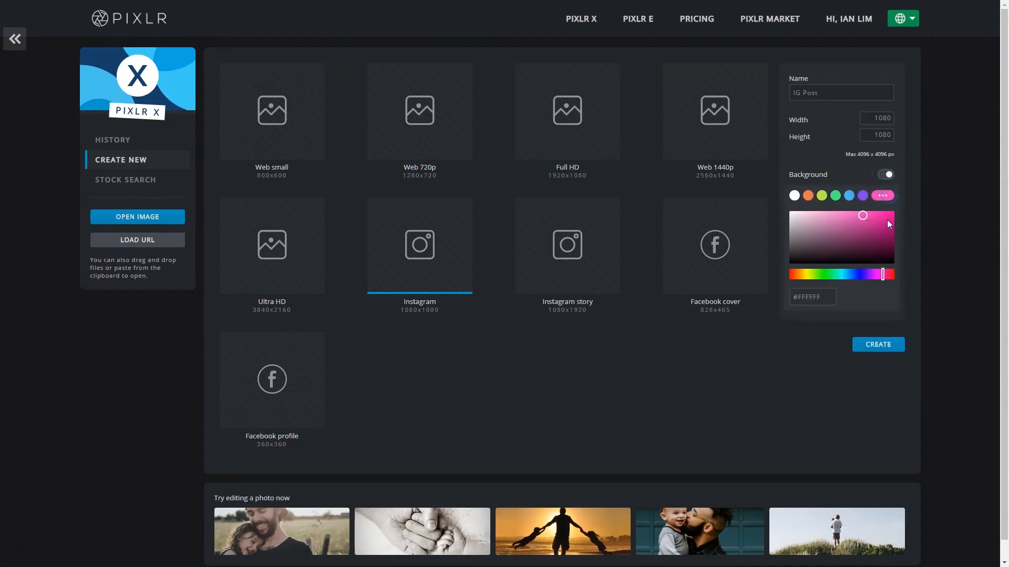
pyautogui.click(877, 344)
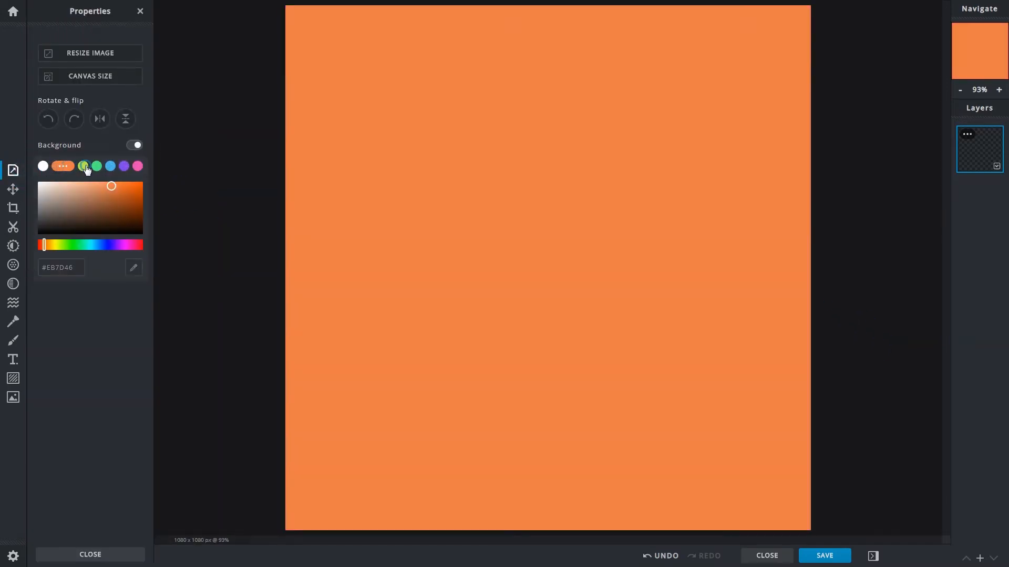
pyautogui.click(84, 166)
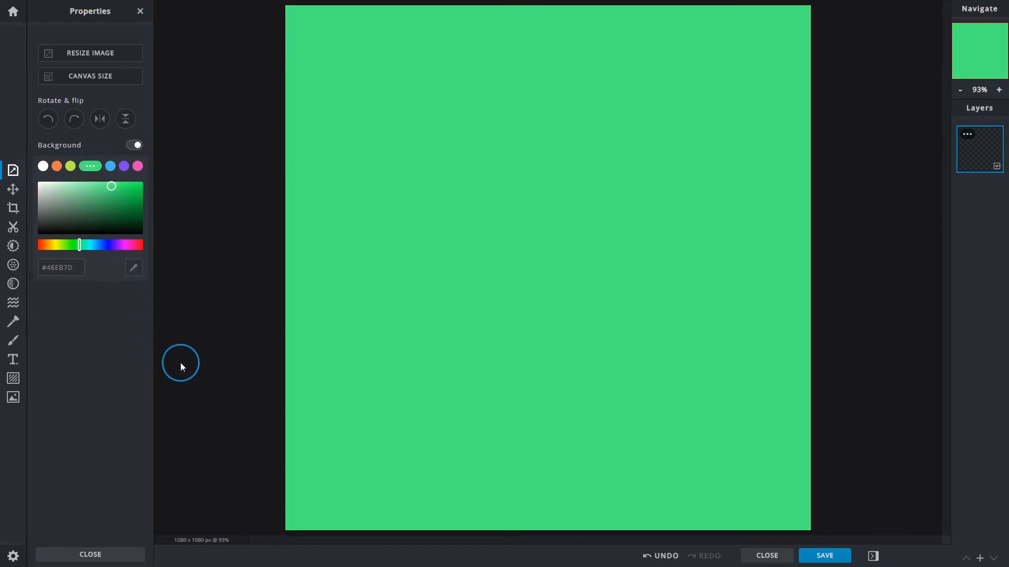
pyautogui.moveTo(12, 11)
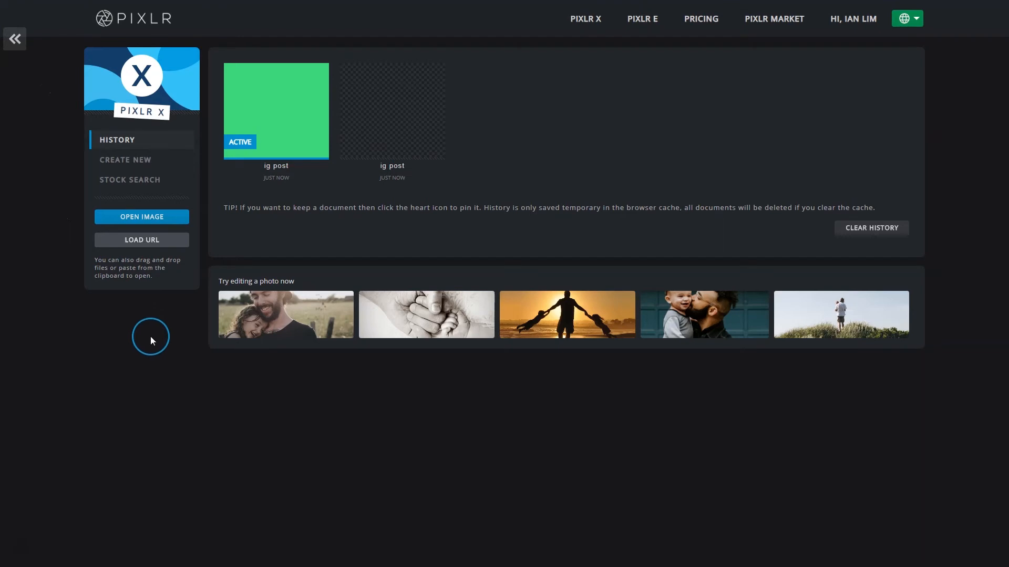
pyautogui.moveTo(141, 217)
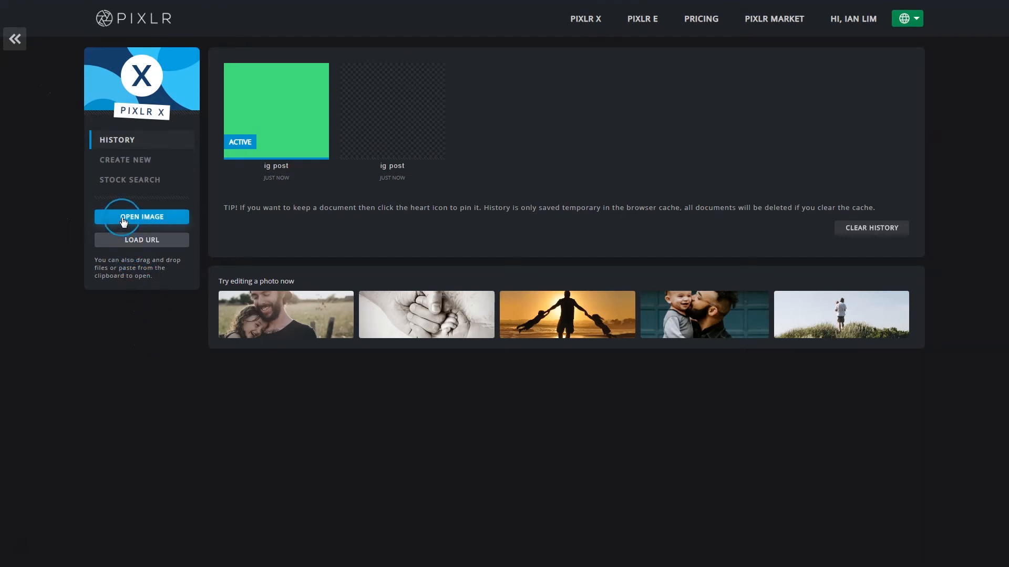
# Step: Open Fitness.jpg and add it as a new layer in the green IG Post document
pyautogui.click(141, 217)
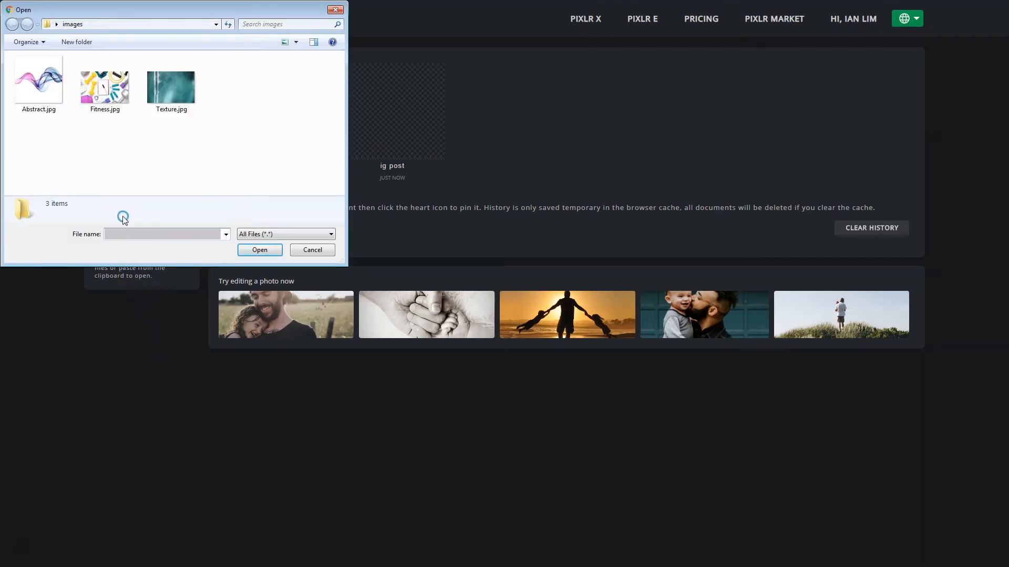
pyautogui.click(38, 83)
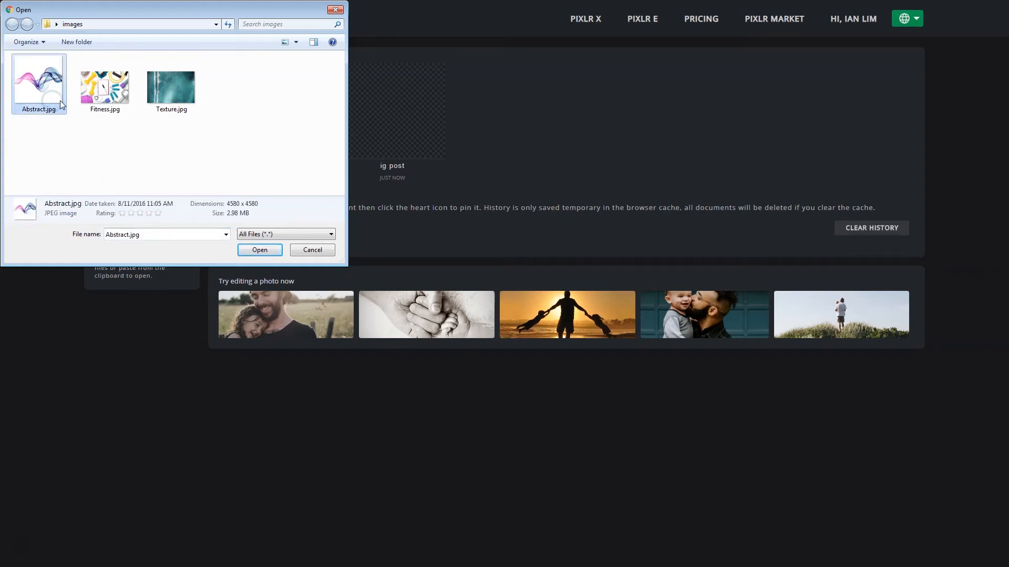
pyautogui.click(170, 87)
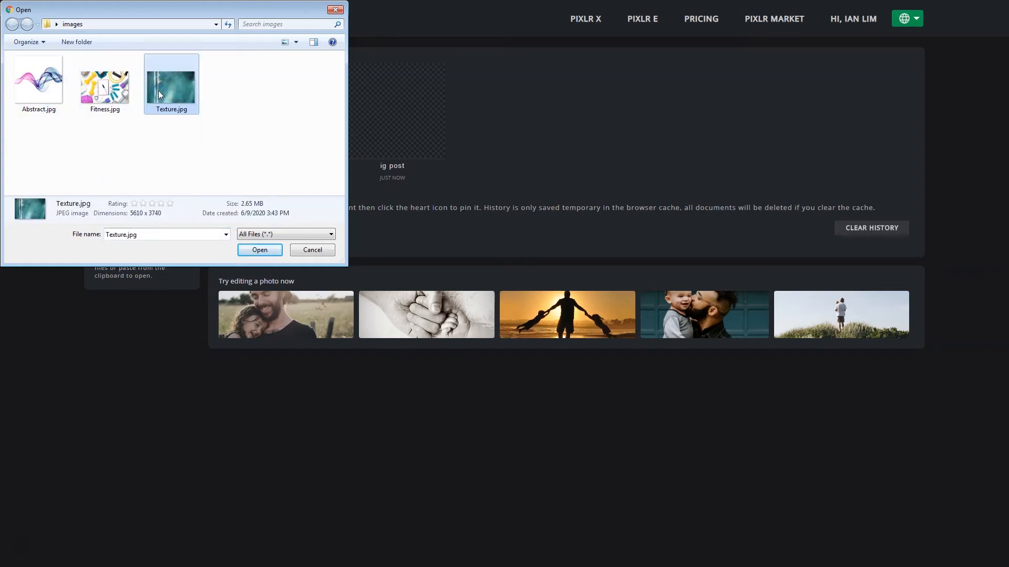
pyautogui.click(104, 84)
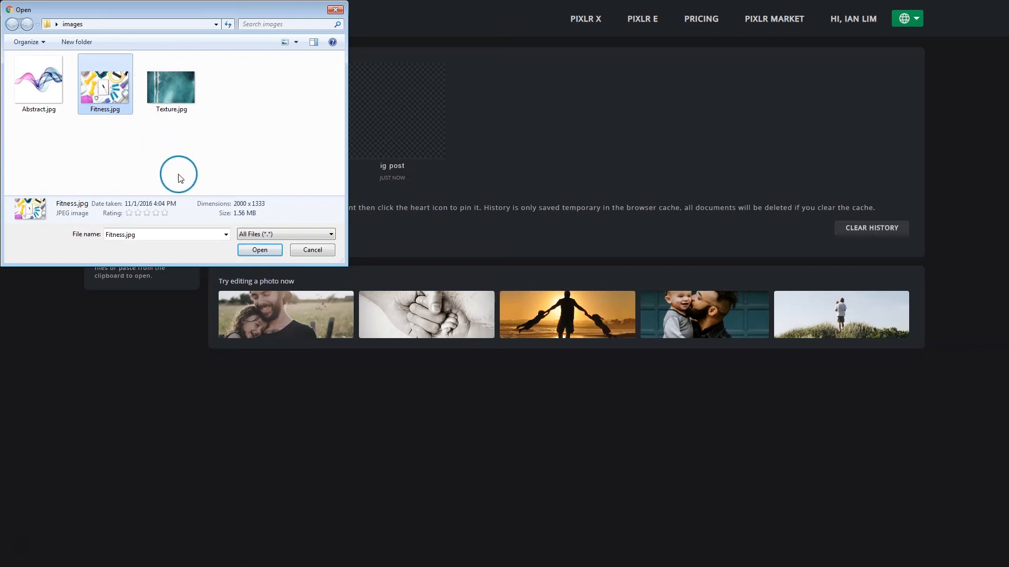
pyautogui.click(259, 250)
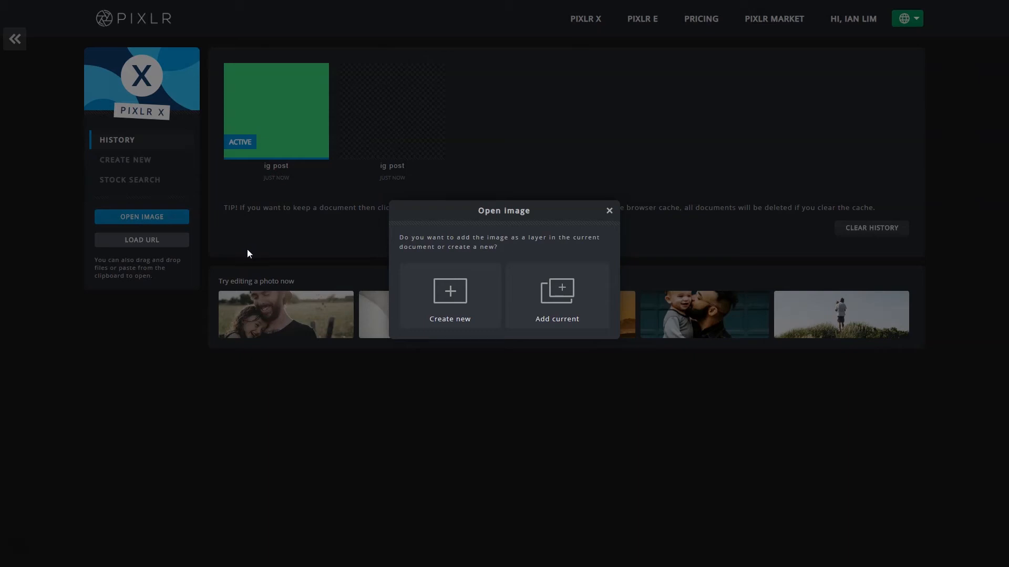
pyautogui.click(450, 295)
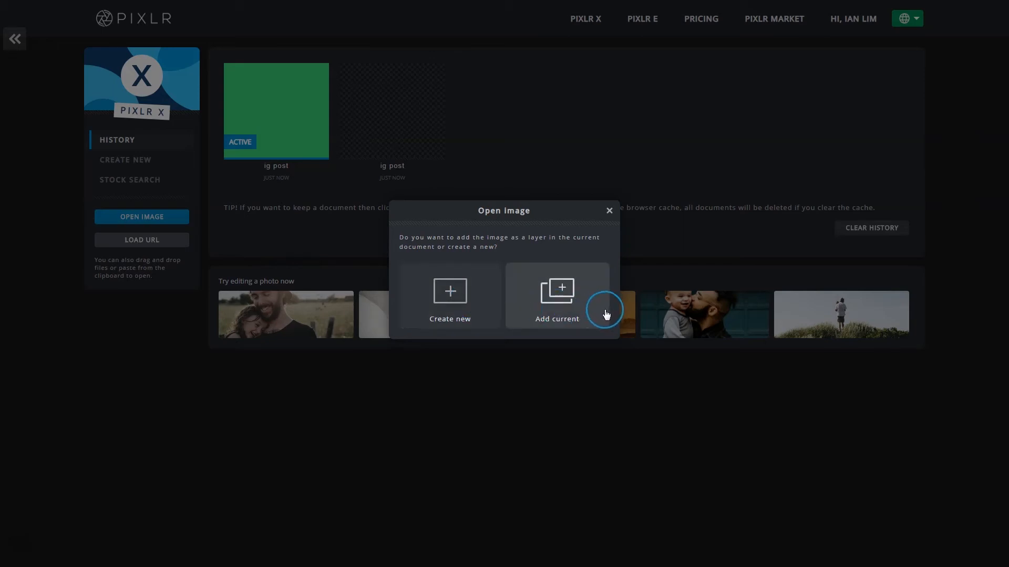
pyautogui.click(556, 296)
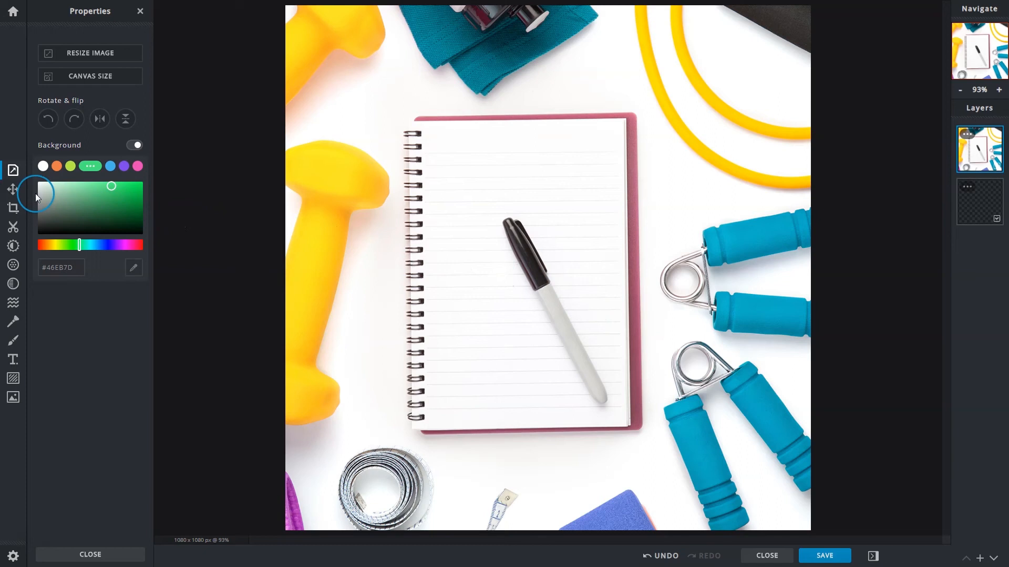
# Step: Drag the Fitness photo layer lower and left on the canvas with the Arrange tool
pyautogui.click(12, 189)
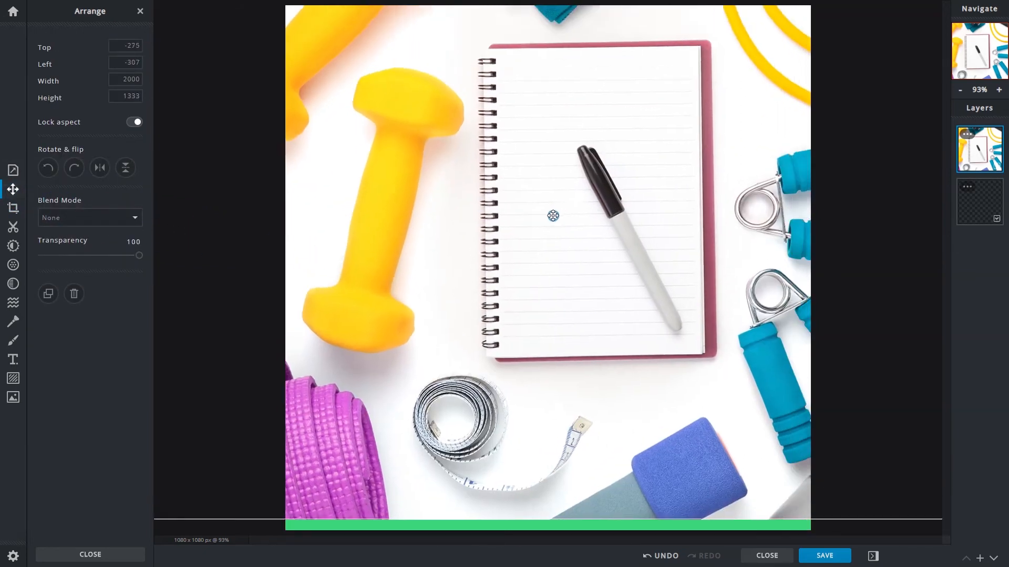
pyautogui.moveTo(553, 215); pyautogui.dragTo(505, 267)
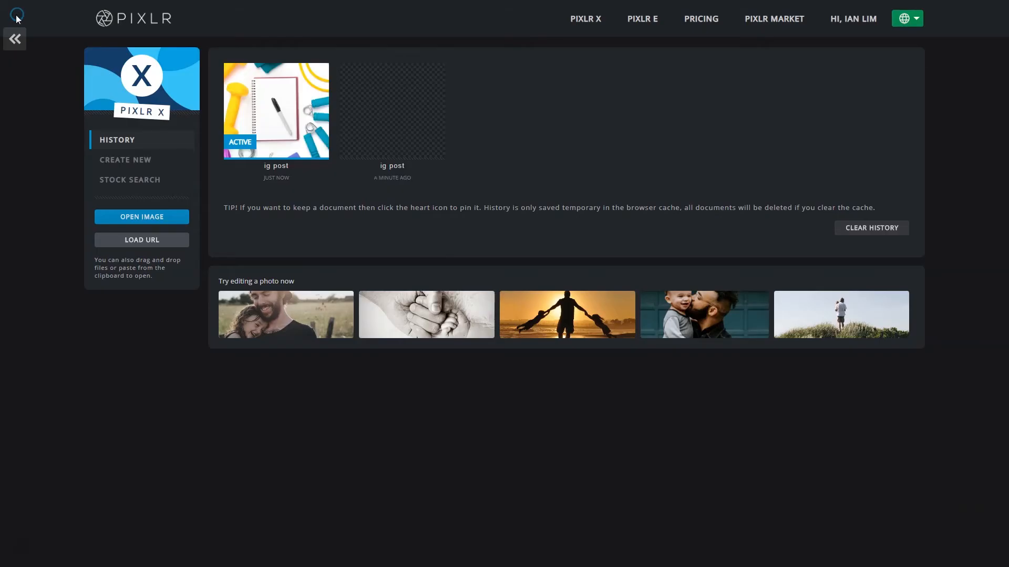
pyautogui.moveTo(141, 217)
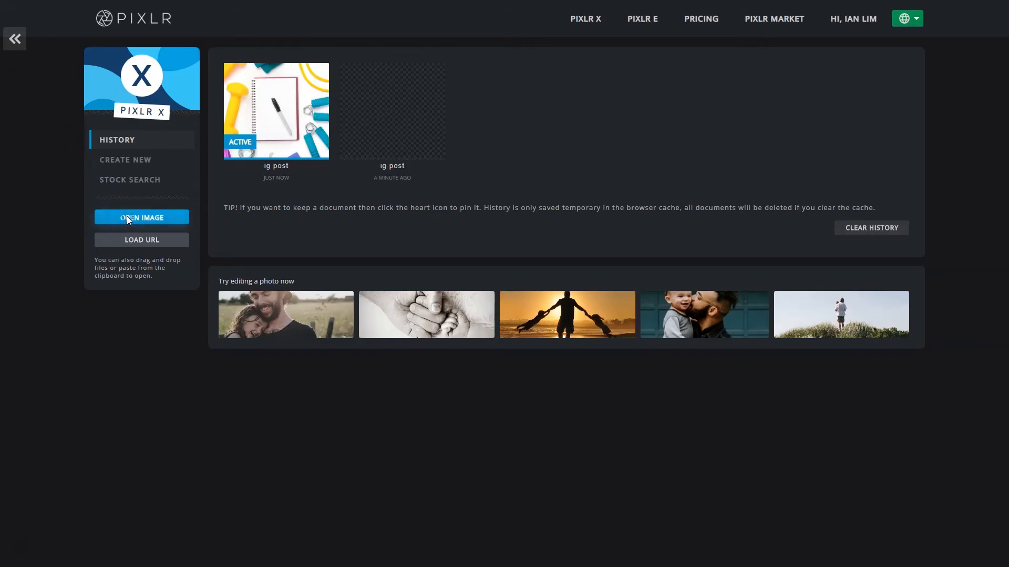
# Step: Open Abstract.jpg pre-resized to Full HD as a 1920×1920 document
pyautogui.click(141, 217)
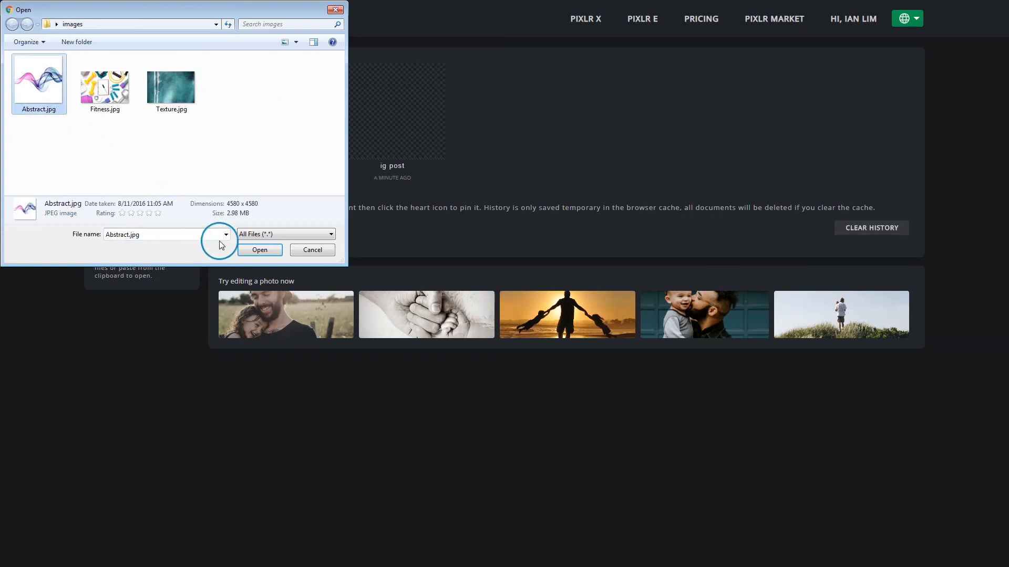
pyautogui.click(259, 249)
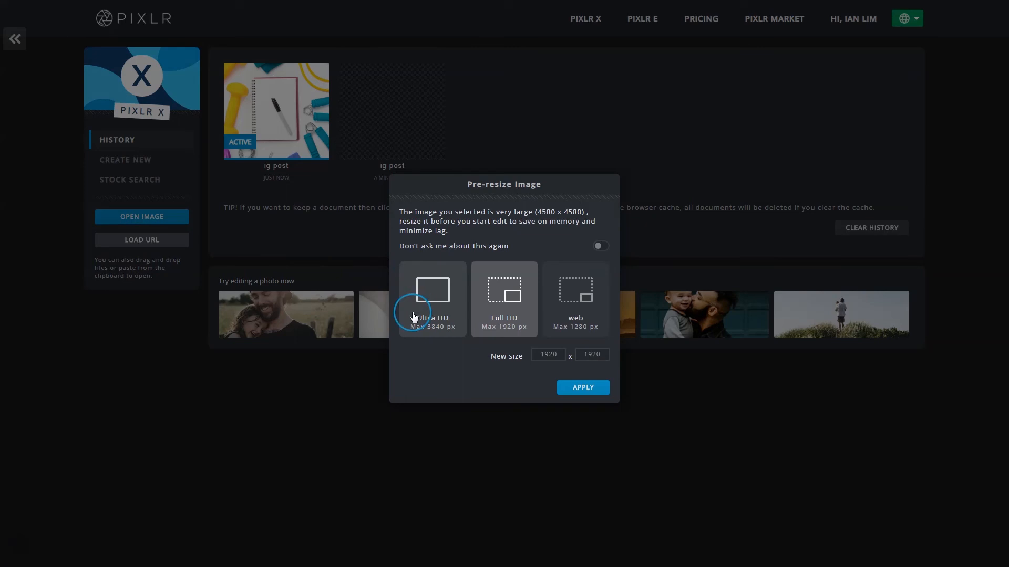
pyautogui.moveTo(574, 318)
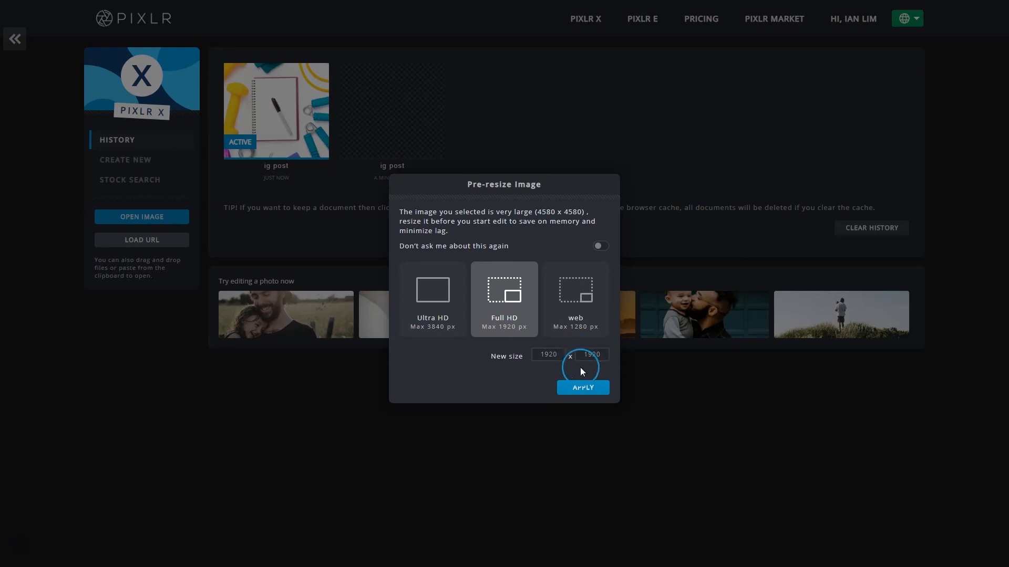
pyautogui.click(582, 387)
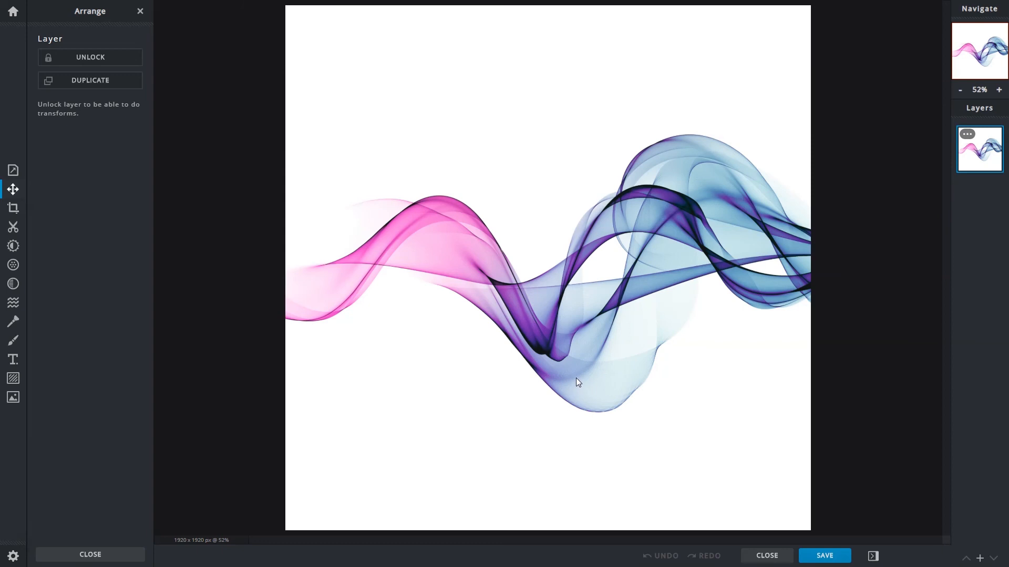
pyautogui.moveTo(13, 11)
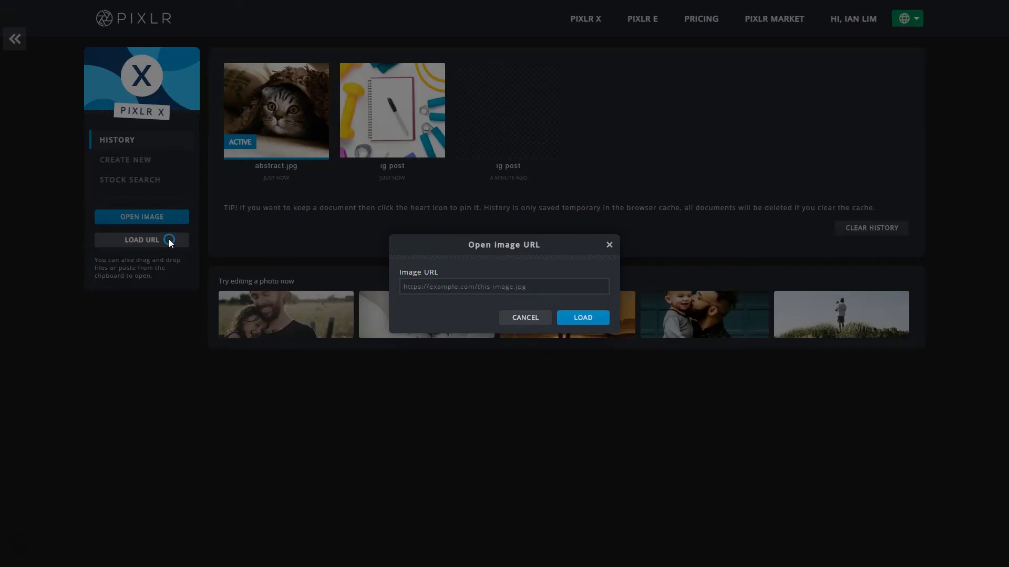
# Step: Load 1396100872.jpg from its URL, then open the hillside sample as a 1200×800 document
pyautogui.click(504, 286)
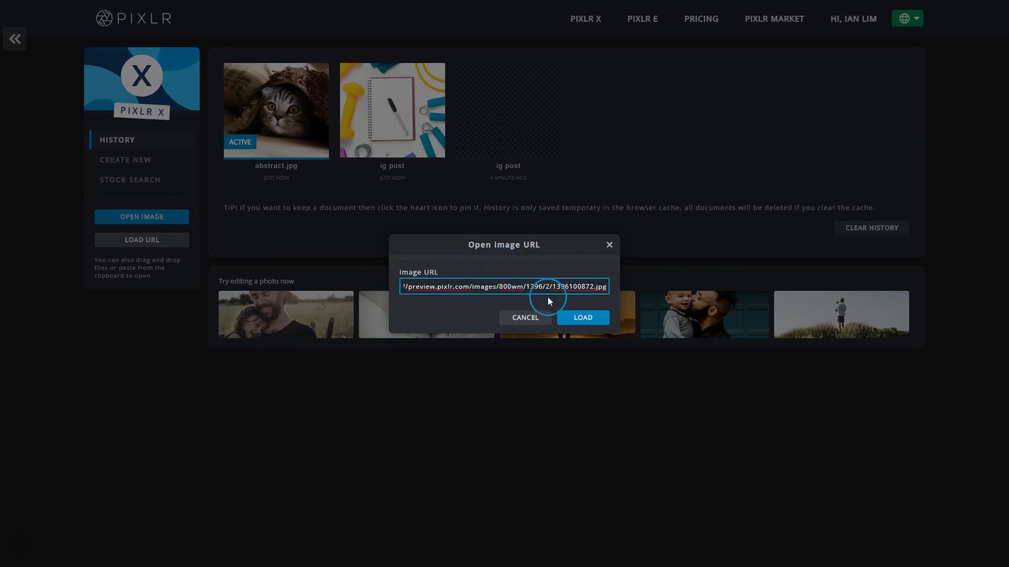
pyautogui.click(582, 318)
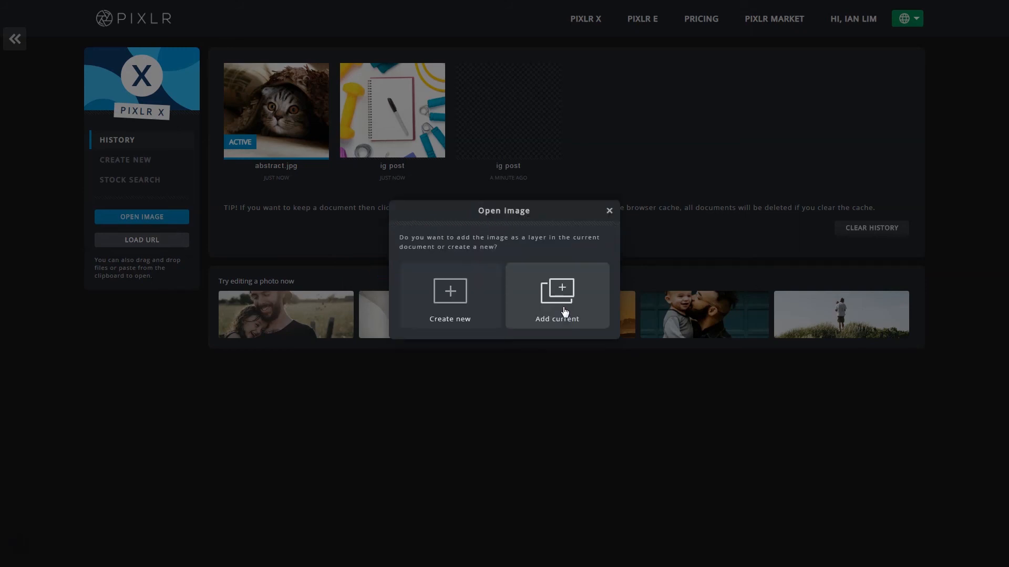
pyautogui.click(449, 296)
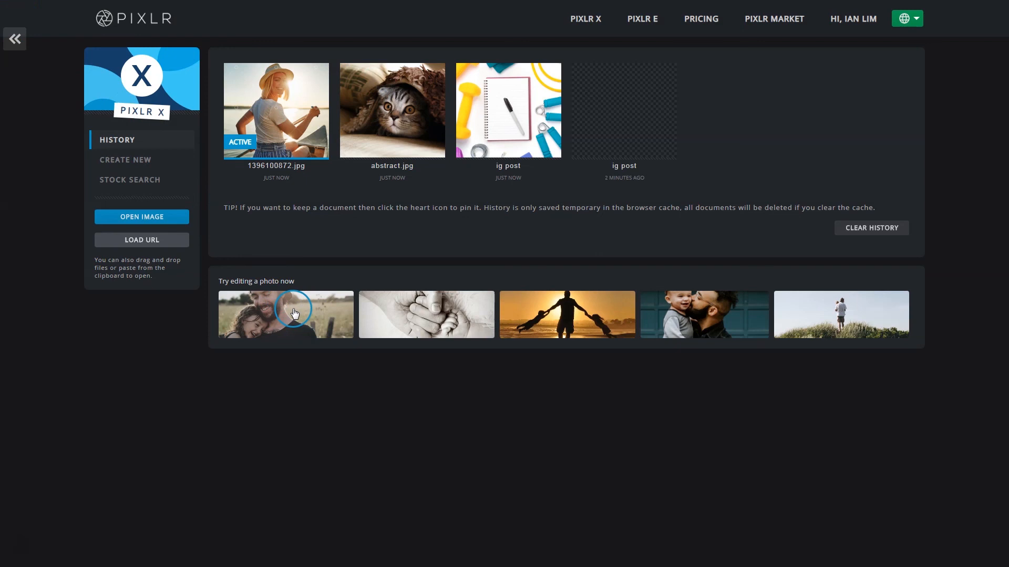
pyautogui.moveTo(849, 318)
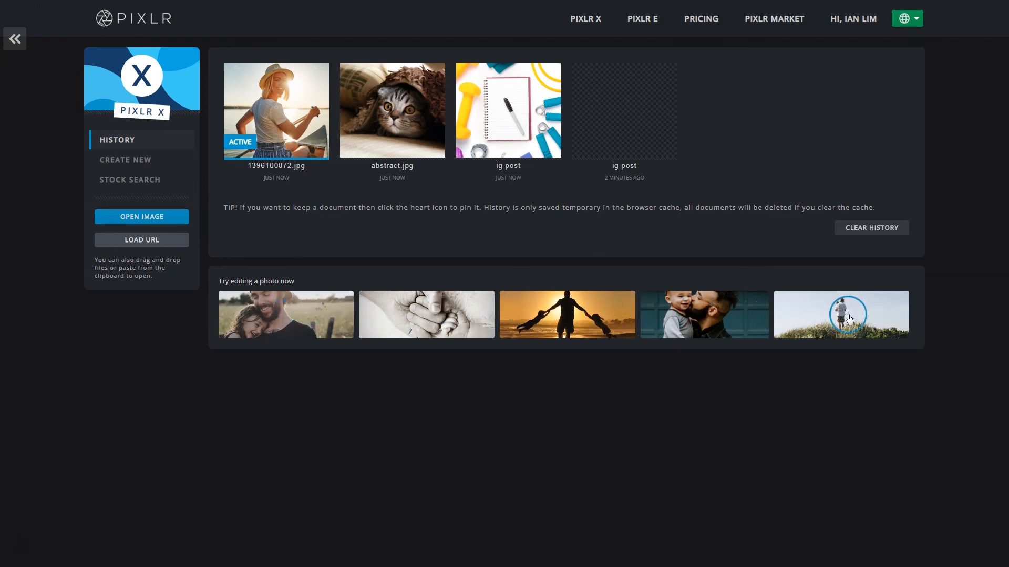
pyautogui.click(141, 217)
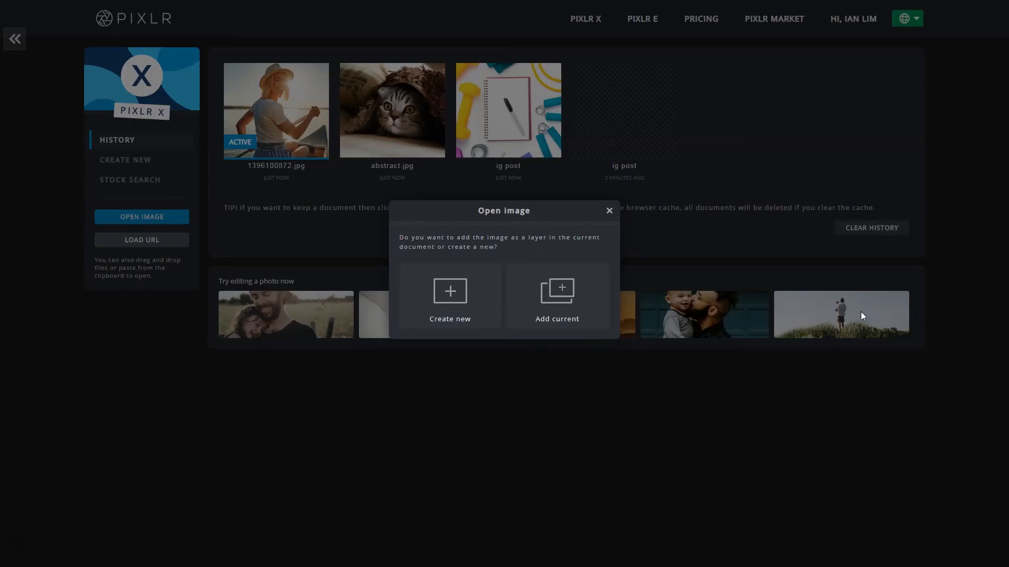
pyautogui.click(449, 296)
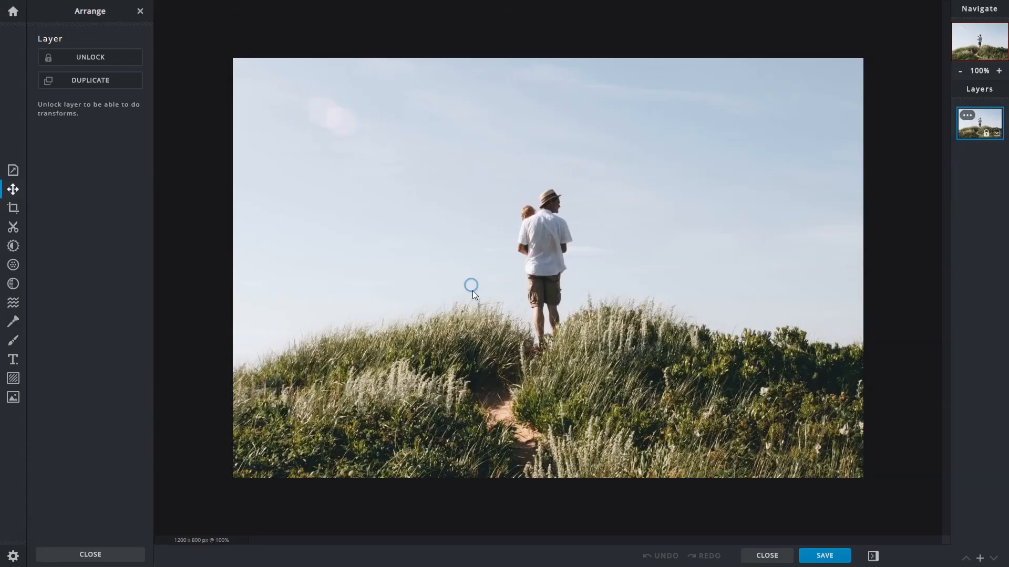